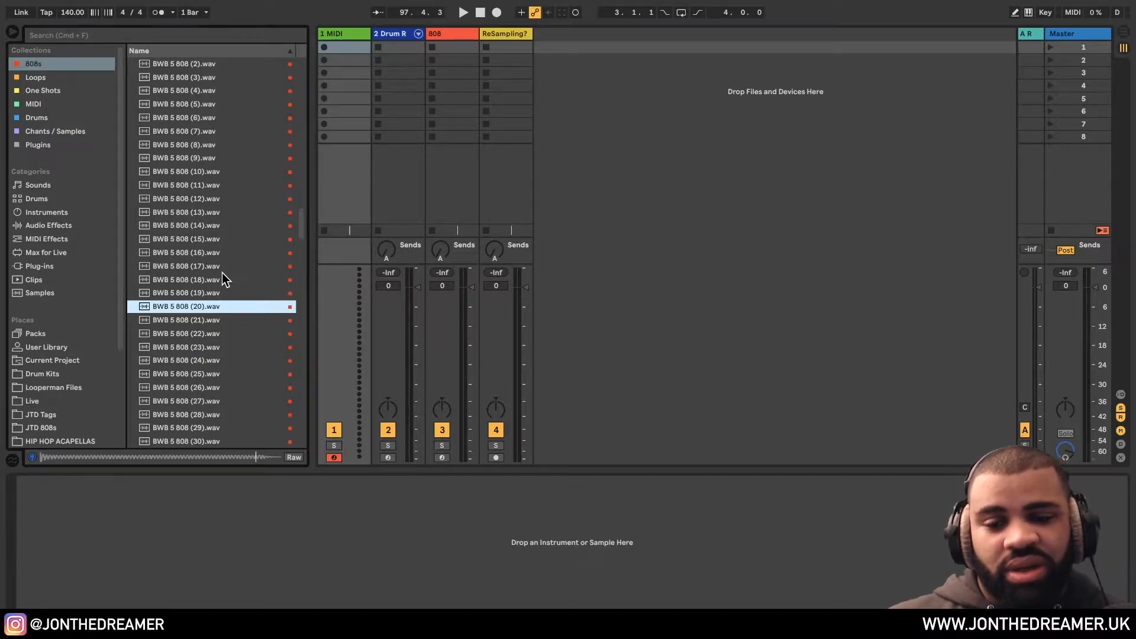
Step: Load an empty Sampler from the Instruments list onto the MIDI track
{"action": "double_click", "coordinate": [186, 305]}
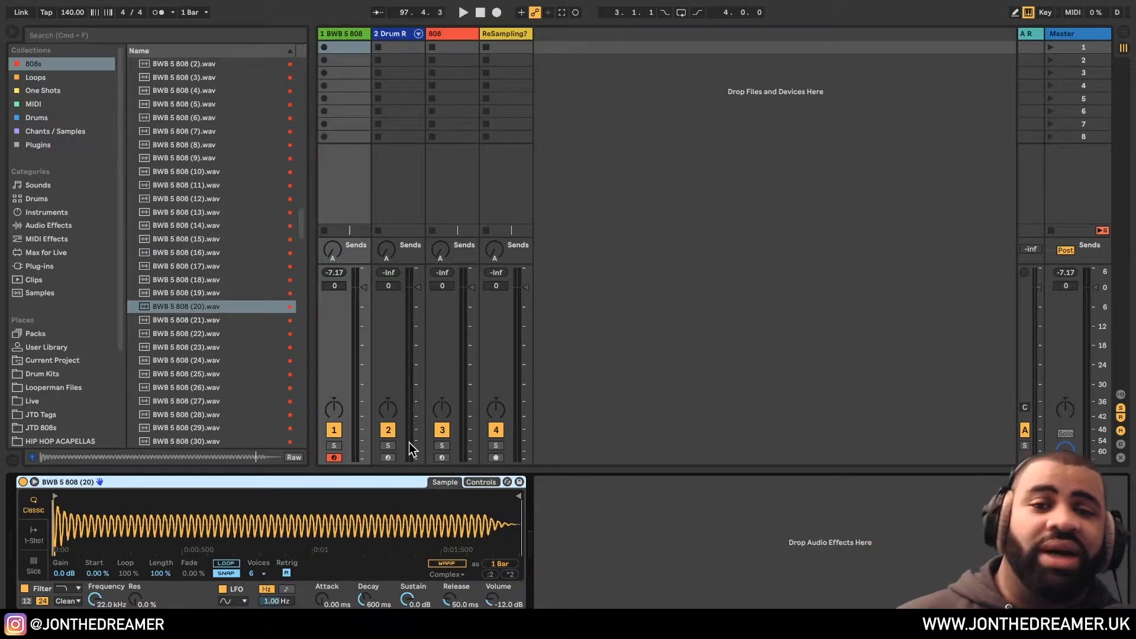
{"action": "mouse_move", "coordinate": [464, 431]}
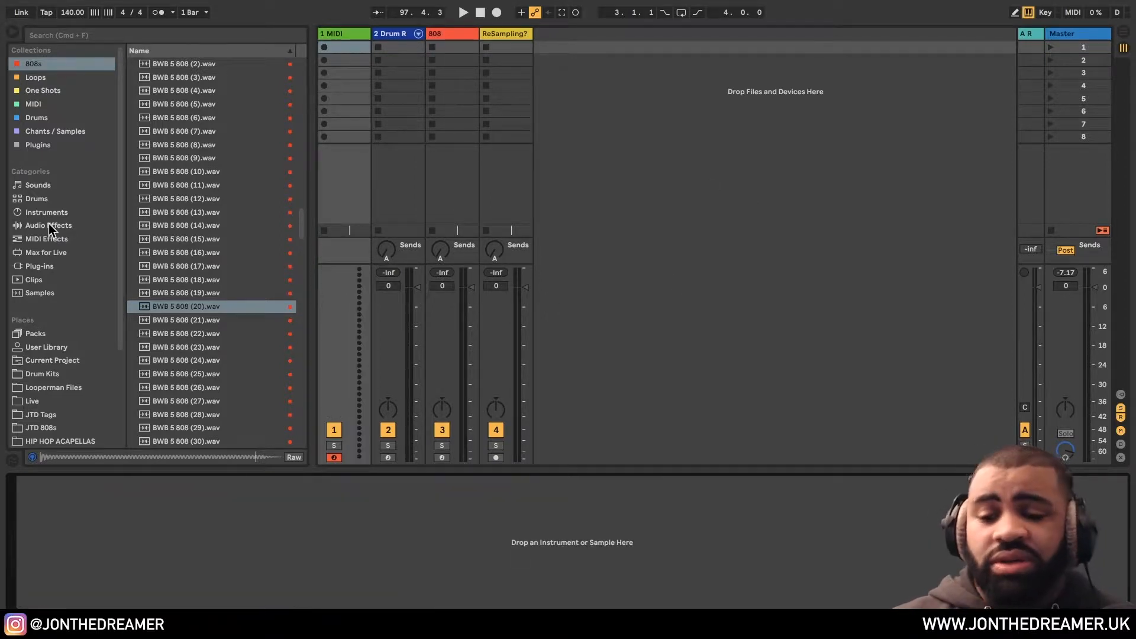
{"action": "left_click", "coordinate": [47, 211]}
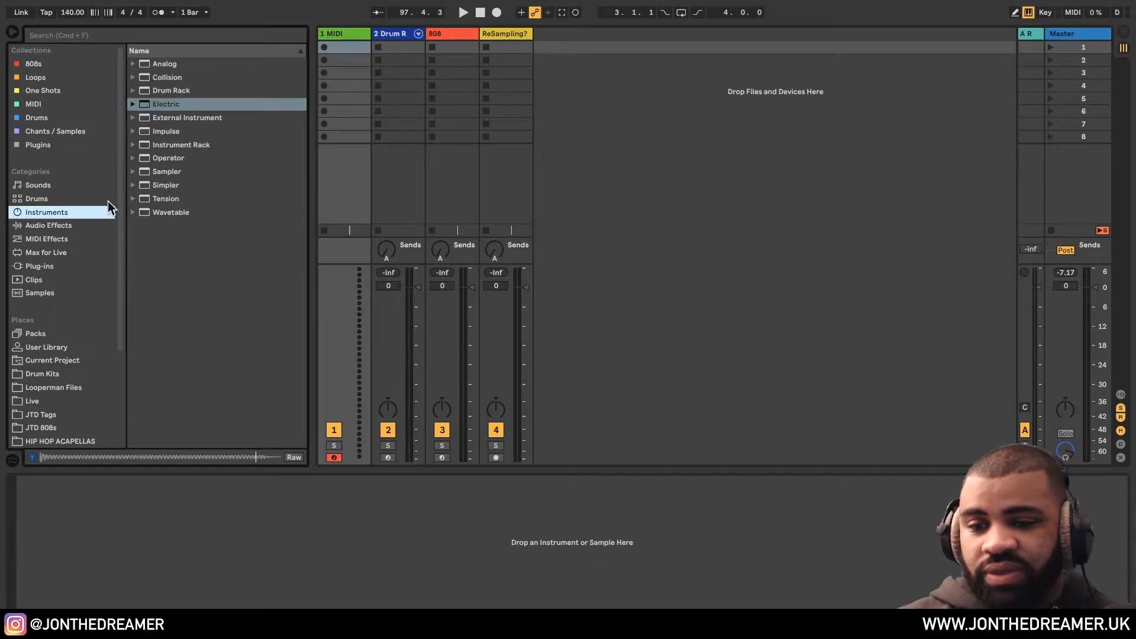
{"action": "left_click", "coordinate": [181, 145]}
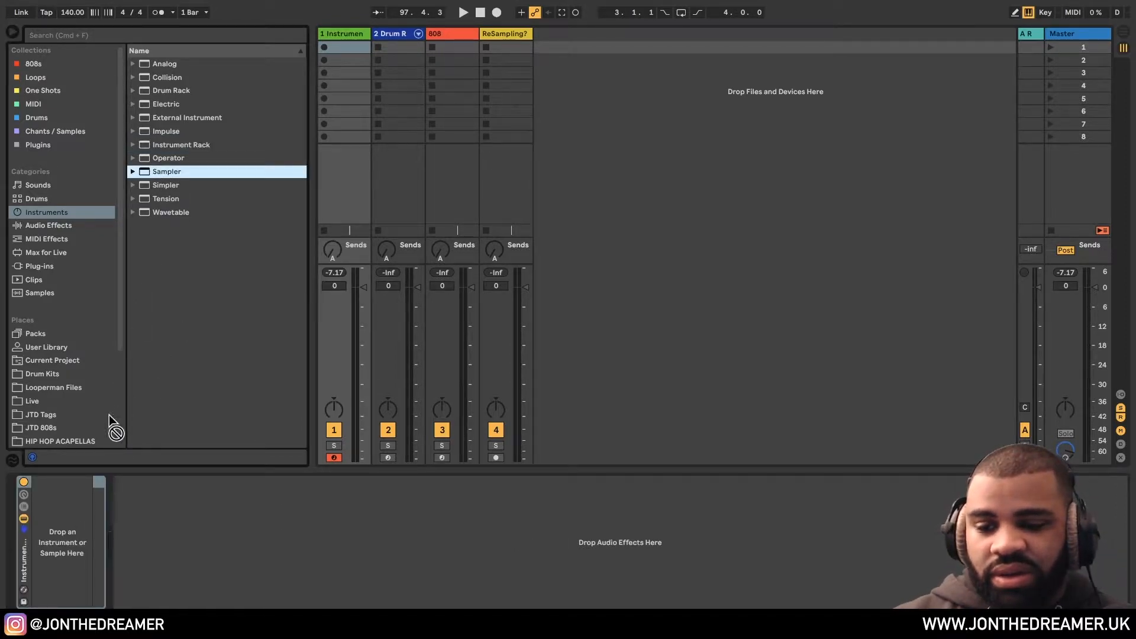
{"action": "double_click", "coordinate": [167, 171]}
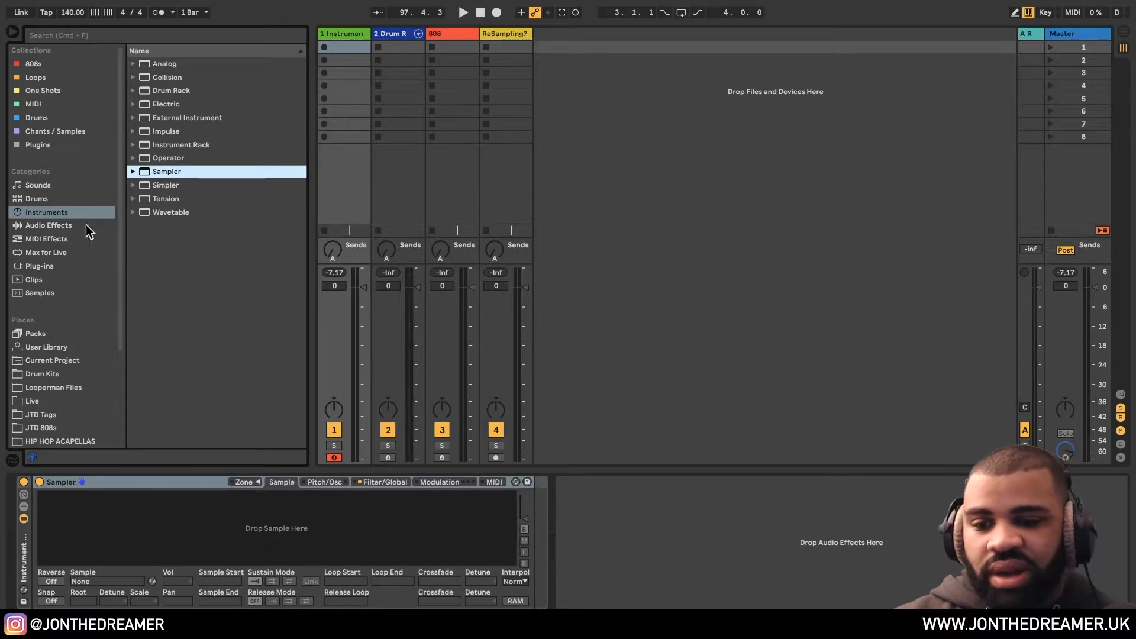
Step: Add a Tuner after the Sampler, found by searching 'tune' in Audio Effects
{"action": "left_click", "coordinate": [49, 225]}
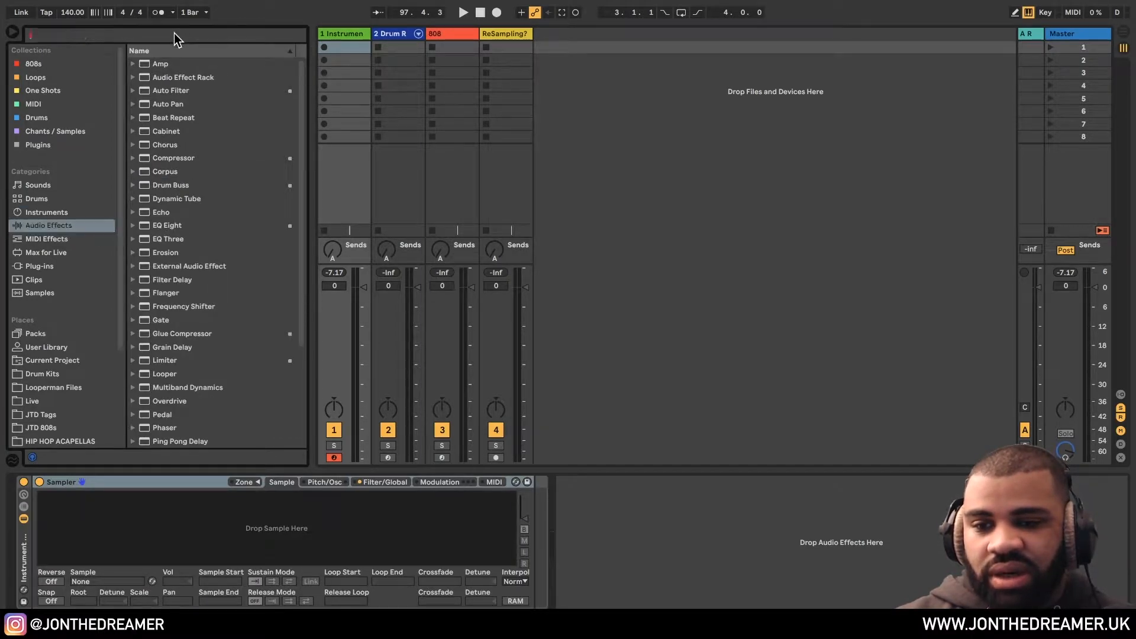
{"action": "type", "text": "tune"}
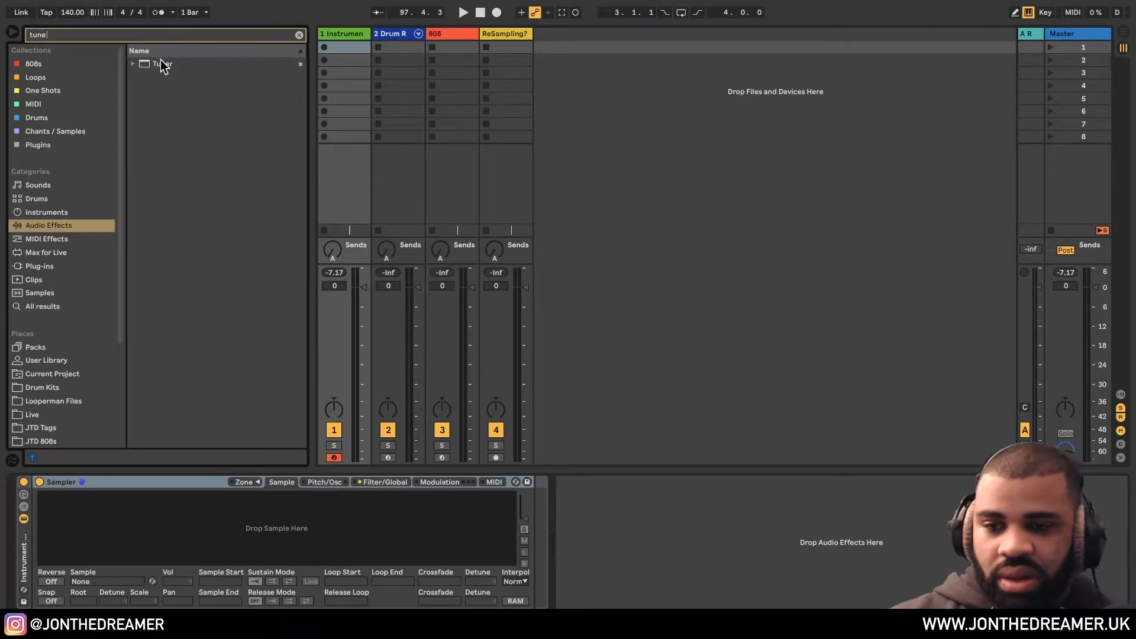
{"action": "double_click", "coordinate": [162, 63]}
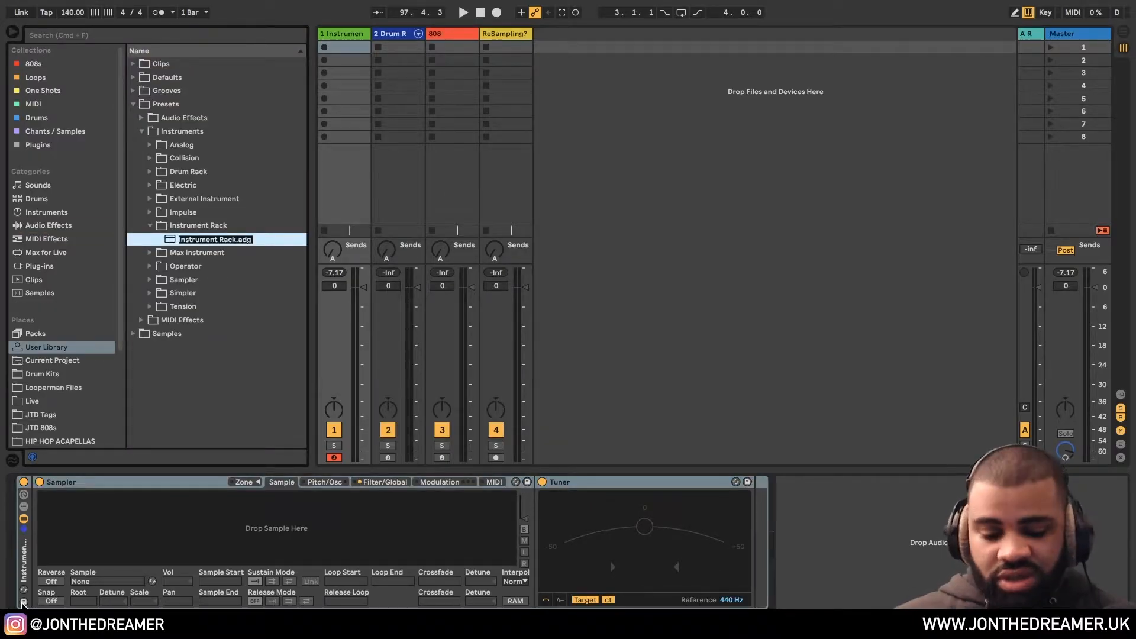
Step: Name the saved rack preset '808 Preset Rack' in the User Library
{"action": "type", "text": "808 Pre"}
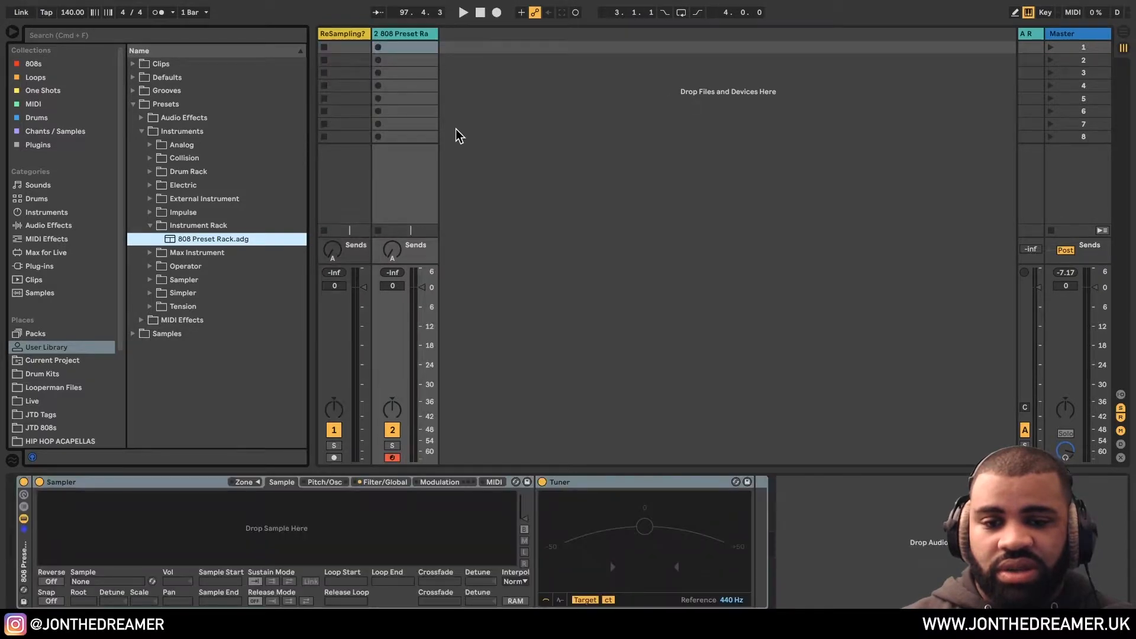
{"action": "mouse_move", "coordinate": [304, 546]}
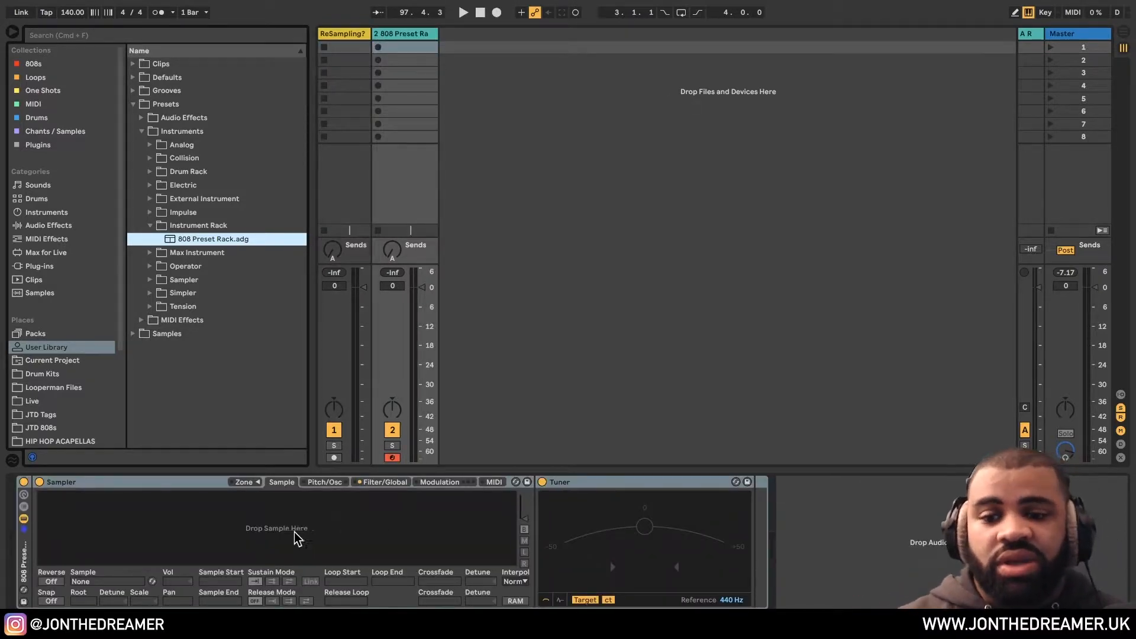
Step: Load Chop 808 8 from the 808s collection into the rack's Sampler
{"action": "left_click", "coordinate": [33, 64]}
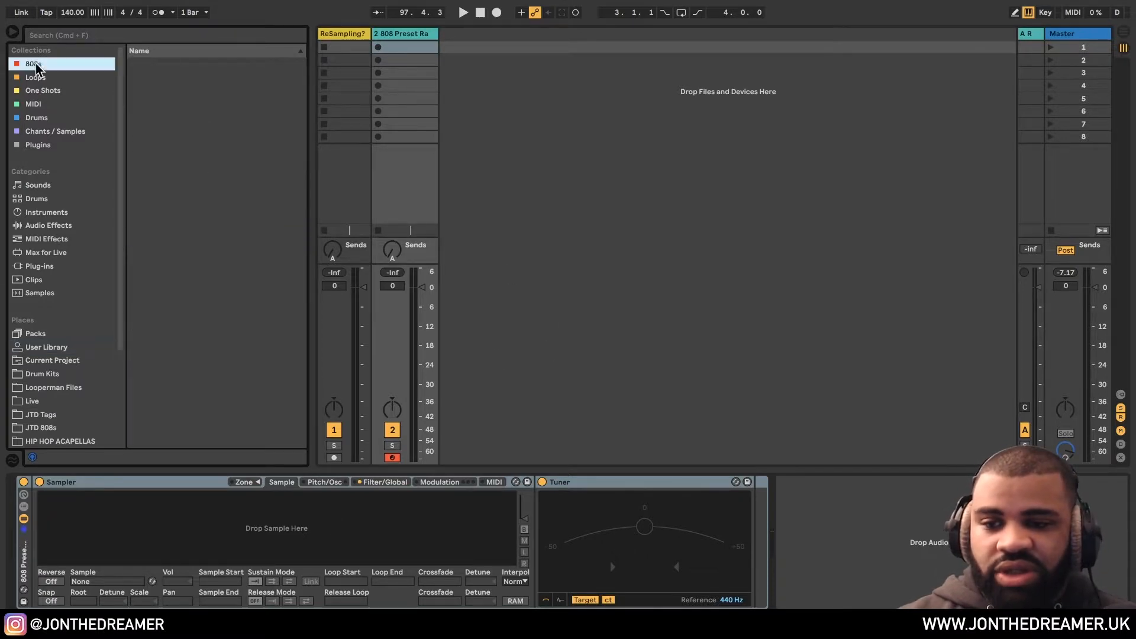
{"action": "left_click", "coordinate": [33, 64]}
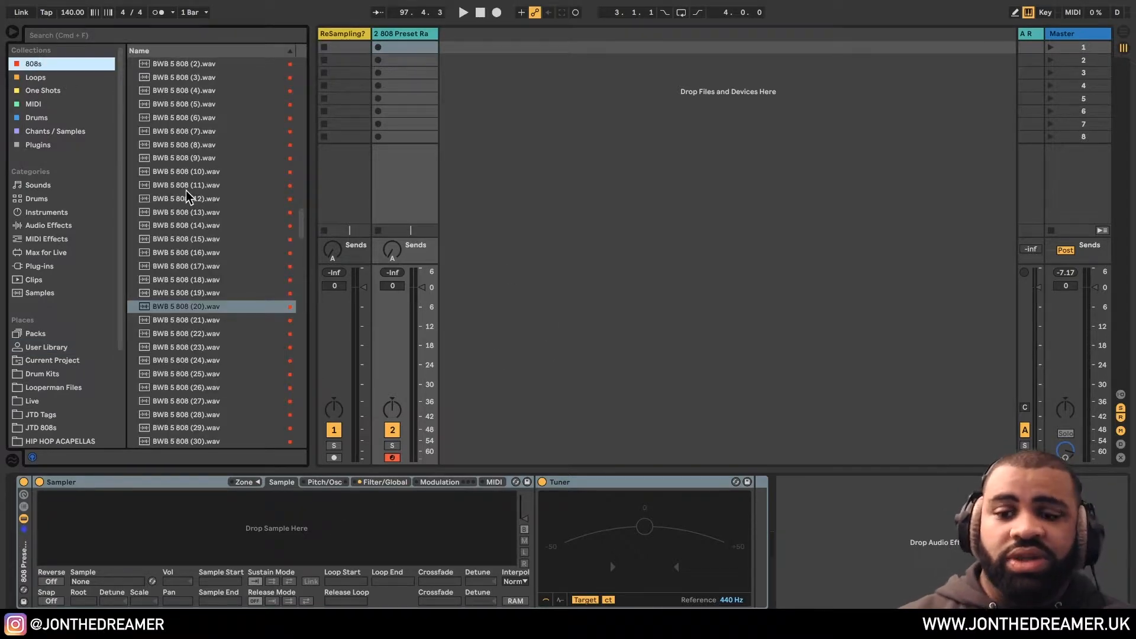
{"action": "left_click", "coordinate": [185, 252]}
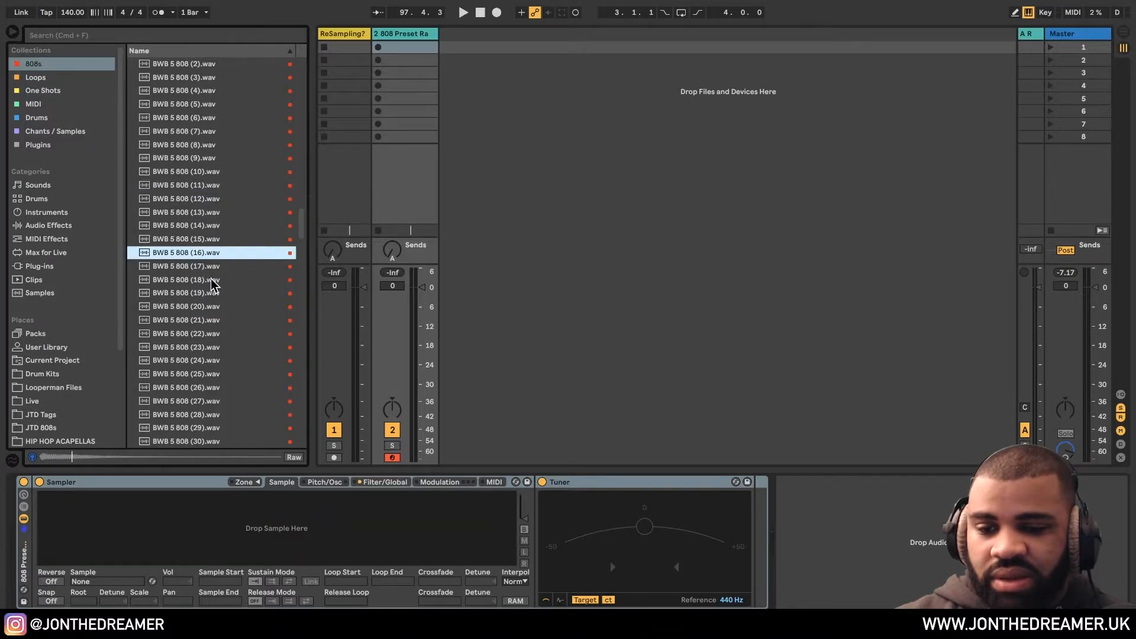
{"action": "scroll", "scroll_direction": "down", "scroll_amount": 3}
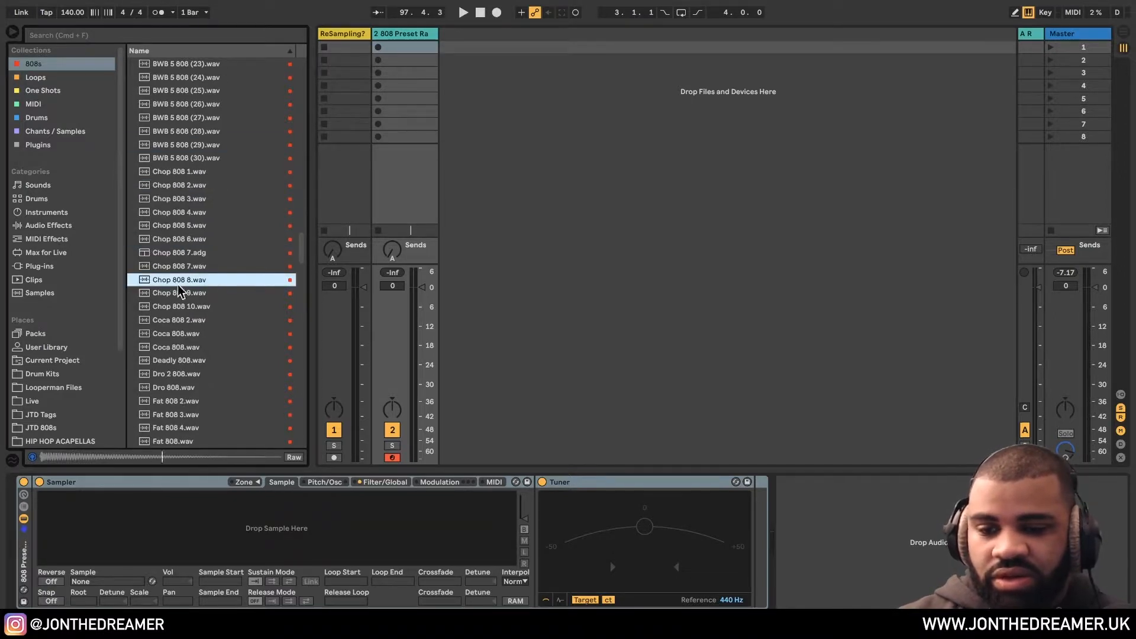
{"action": "double_click", "coordinate": [179, 279]}
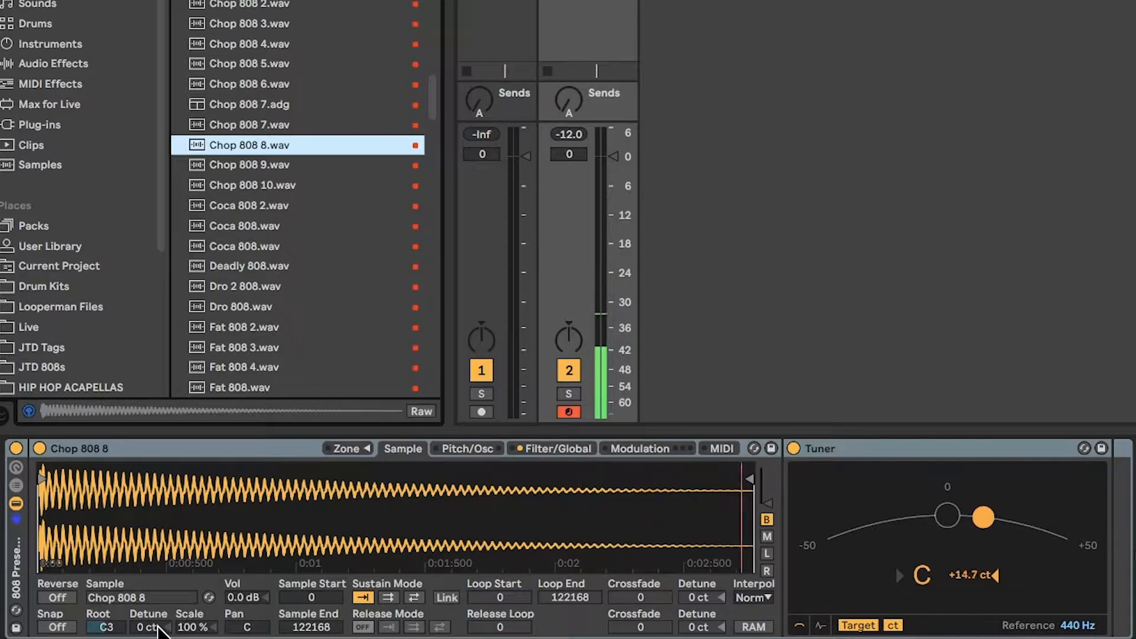
Step: Adjust the Sampler's Detune until the Tuner reads close to C
{"action": "left_click_drag", "start_coordinate": [149, 628], "coordinate": [149, 635]}
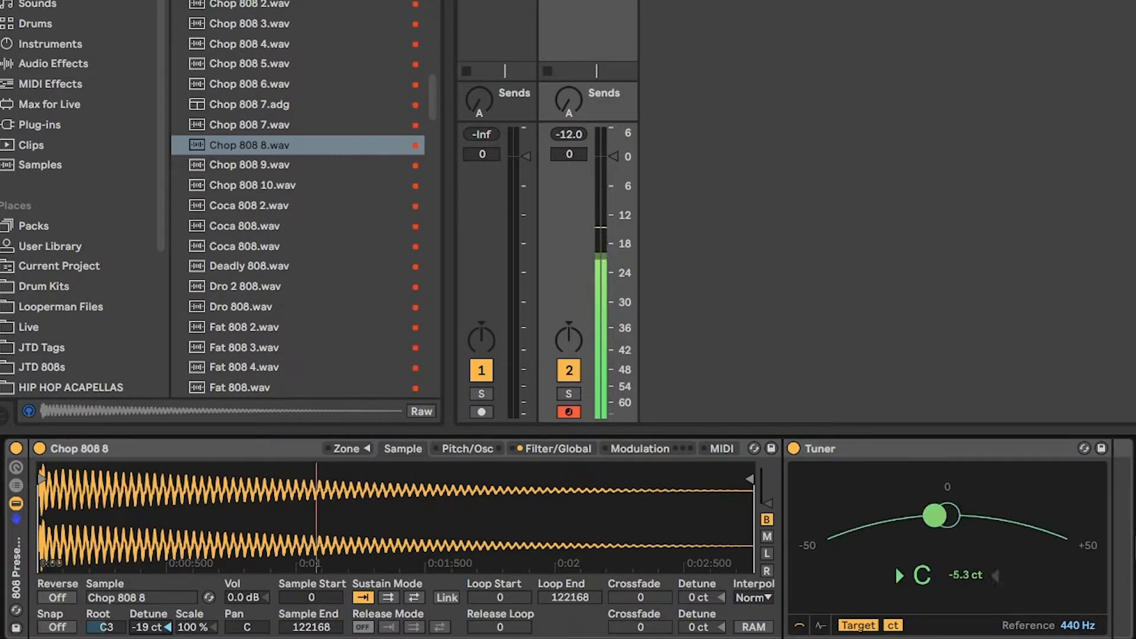
{"action": "left_click_drag", "start_coordinate": [144, 628], "coordinate": [149, 612]}
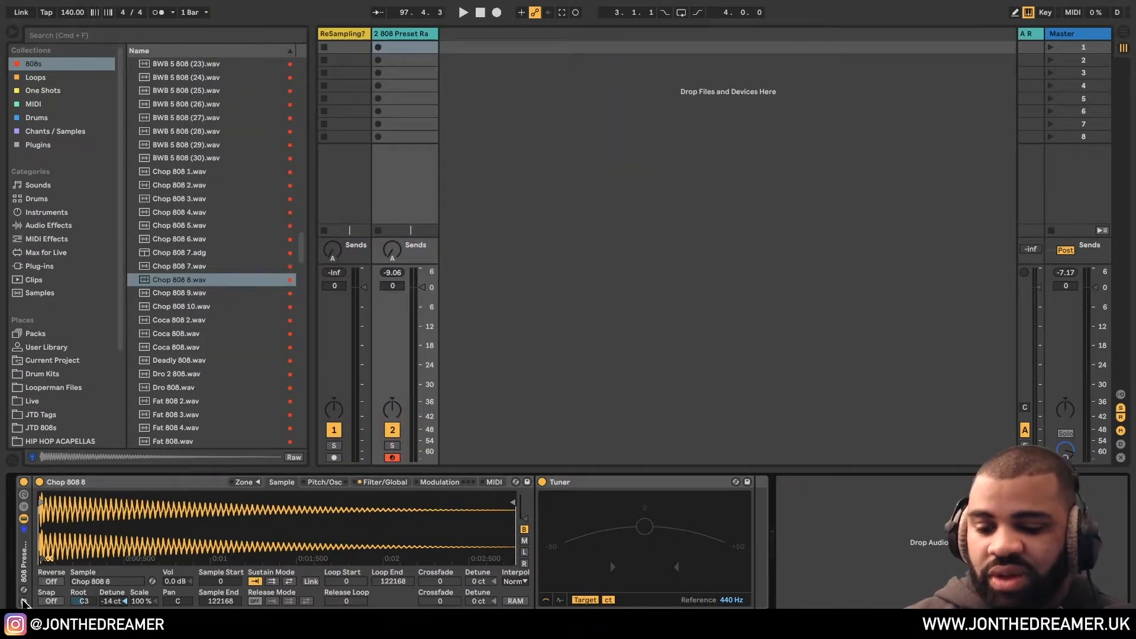
Step: Save the tuned rack to the User Library as the preset Chop 808 8
{"action": "left_click", "coordinate": [46, 346]}
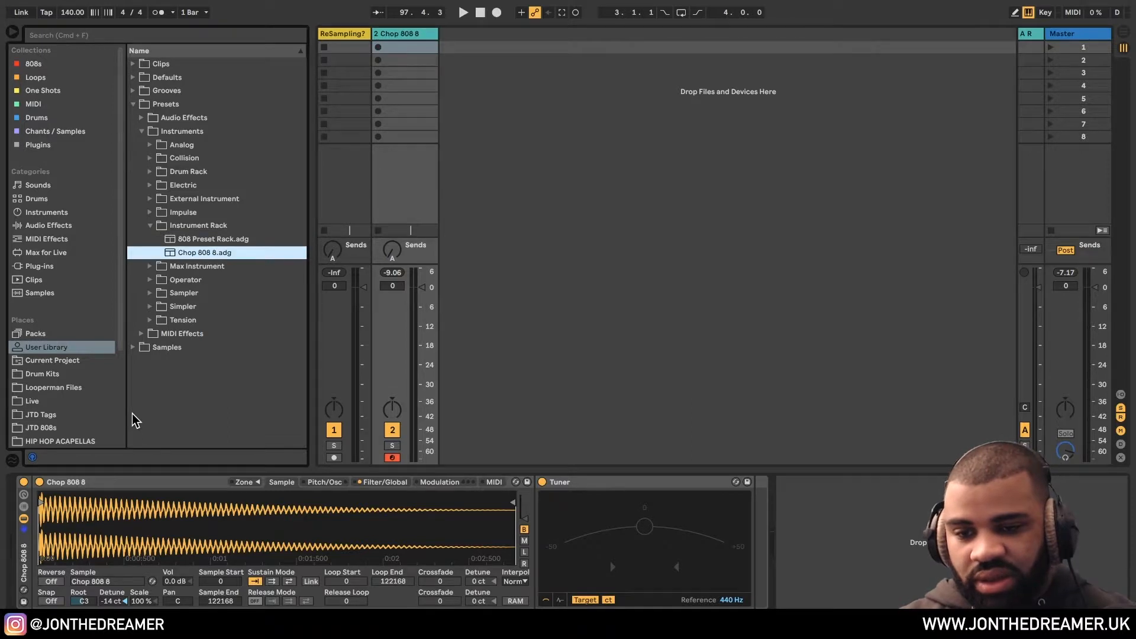
{"action": "mouse_move", "coordinate": [153, 402]}
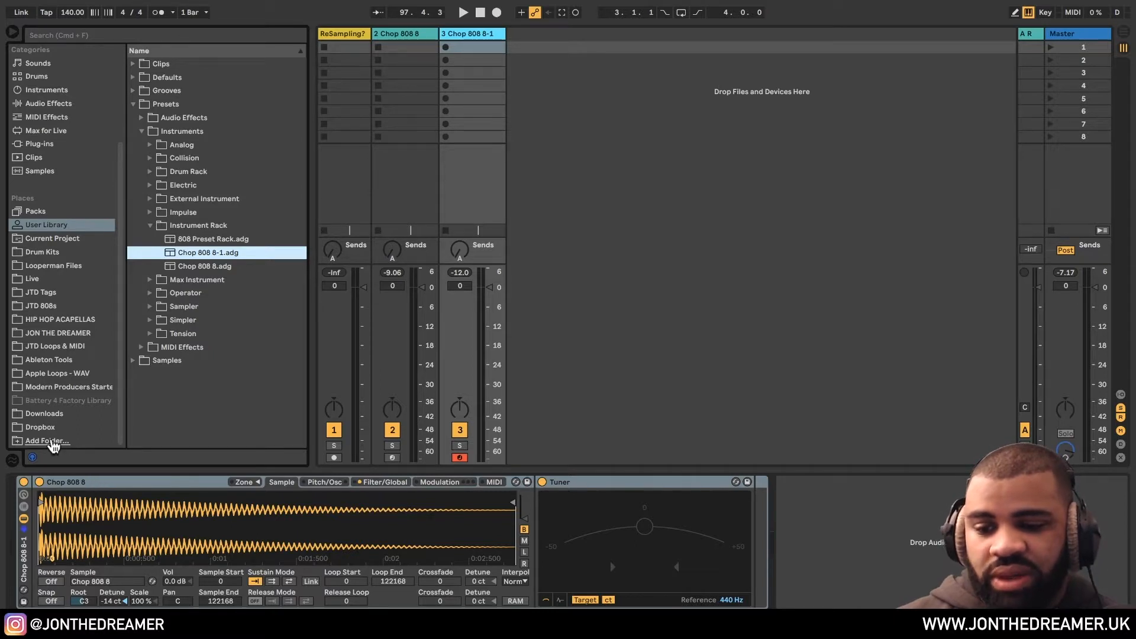
Step: Create a new folder '808' inside Music and add it to the browser Places
{"action": "left_click", "coordinate": [47, 441]}
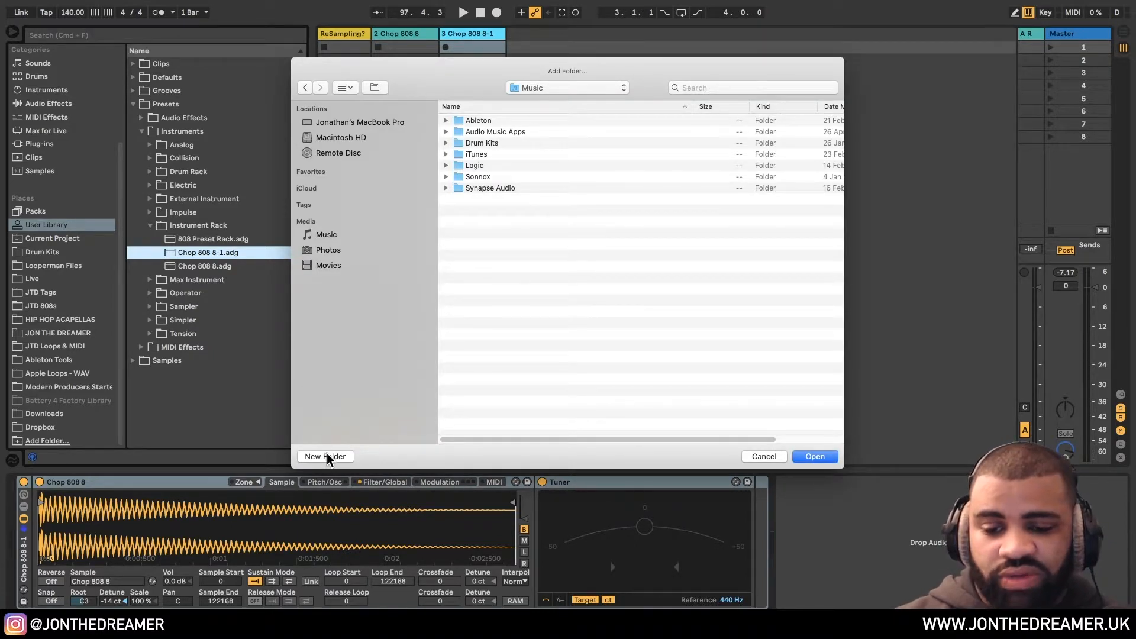
{"action": "left_click", "coordinate": [325, 457]}
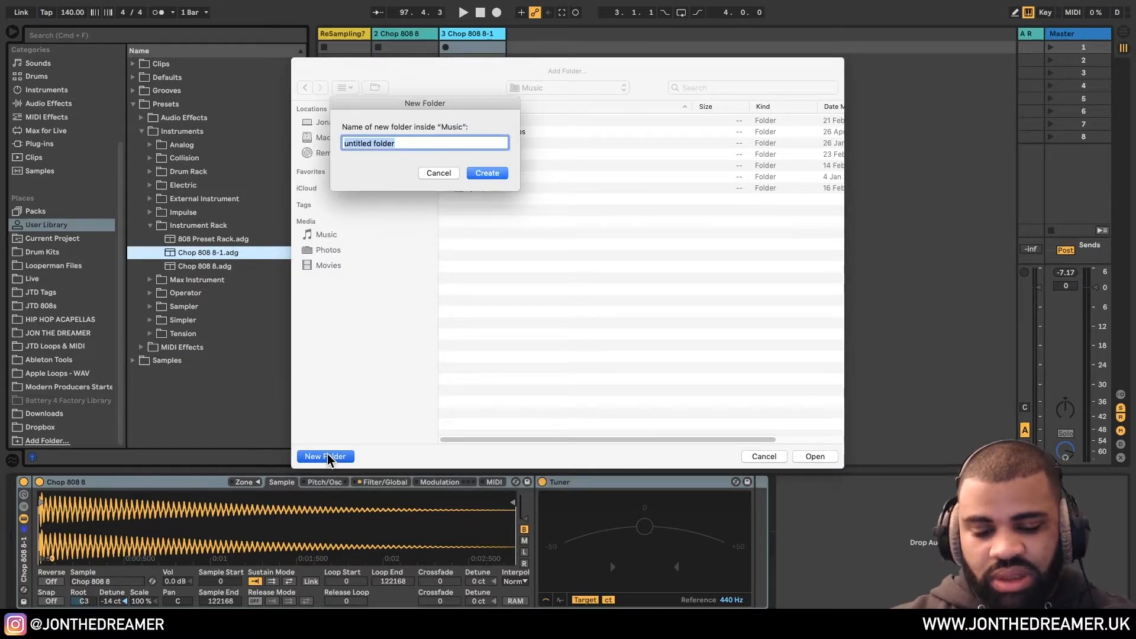
{"action": "type", "text": "808"}
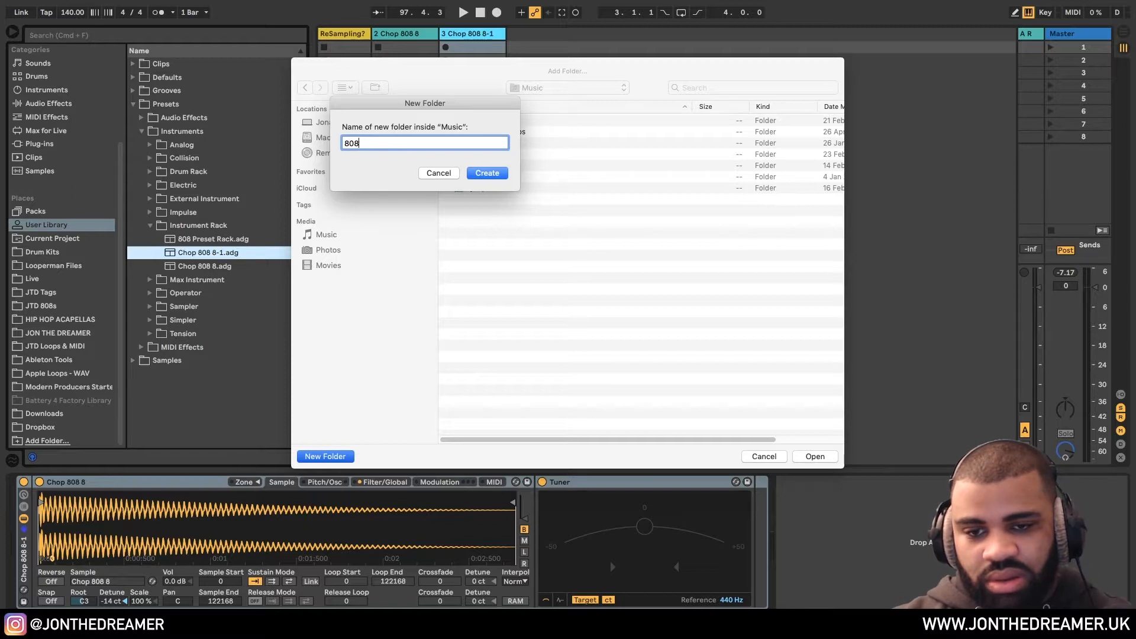
{"action": "left_click", "coordinate": [486, 173]}
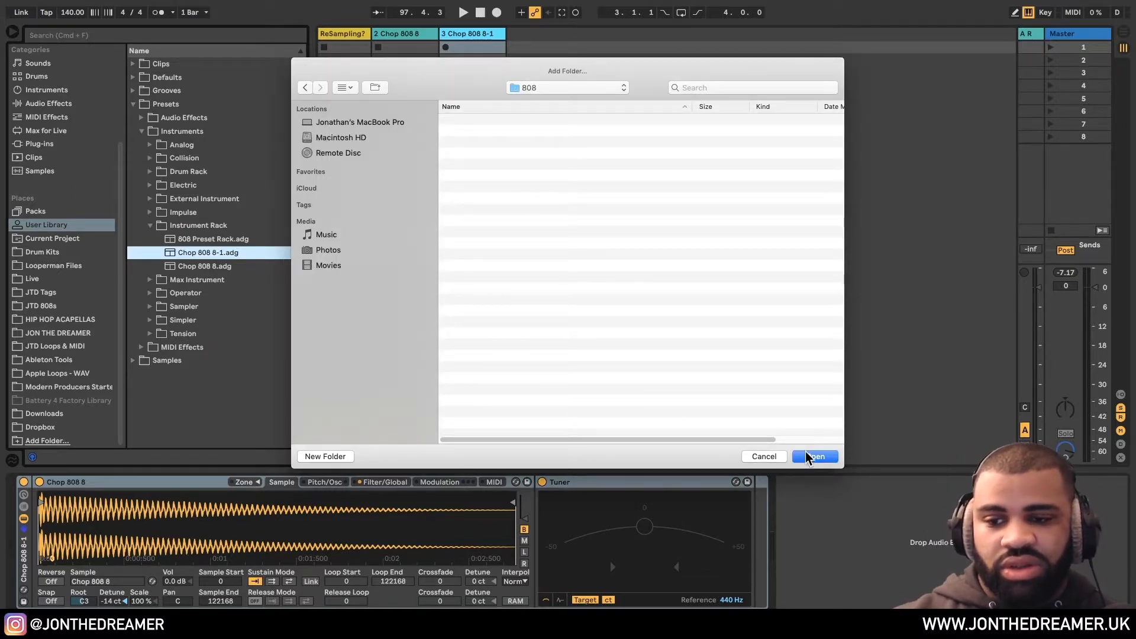
{"action": "left_click", "coordinate": [814, 456]}
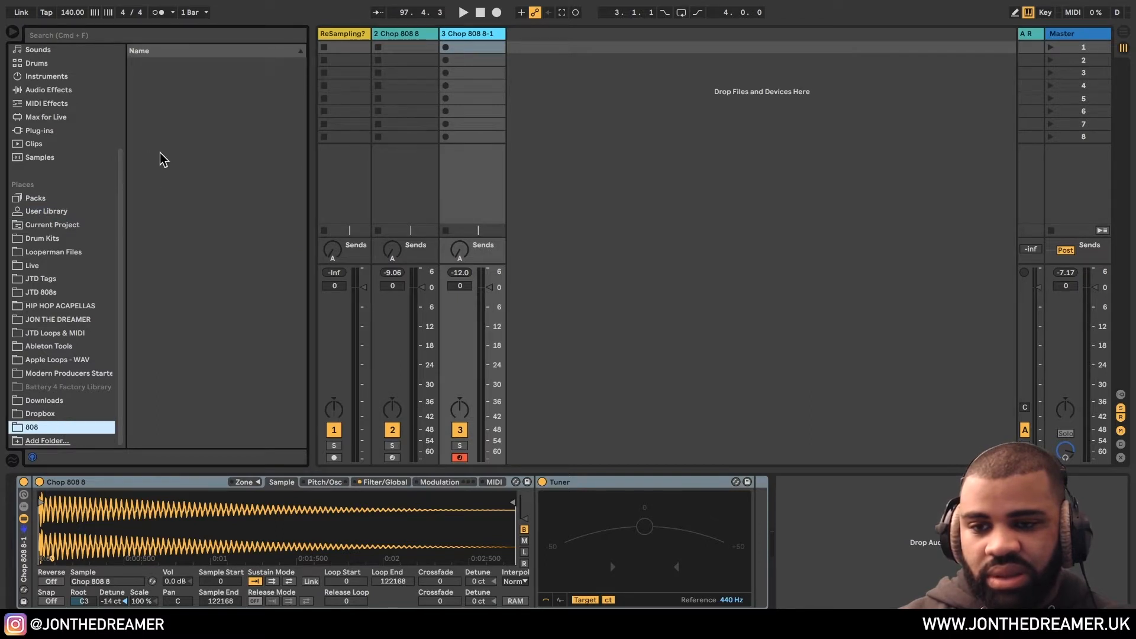
{"action": "mouse_move", "coordinate": [83, 135]}
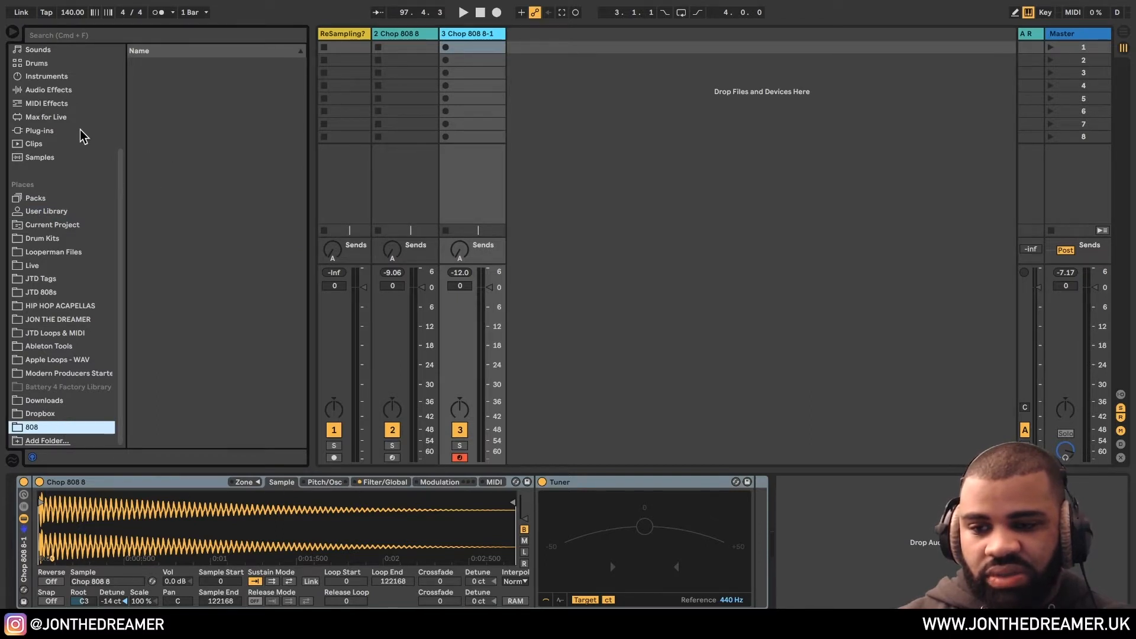
Step: Drag the 808 Preset Rack and Chop 808 8-1 presets from User Library into the 808 place
{"action": "left_click", "coordinate": [47, 76]}
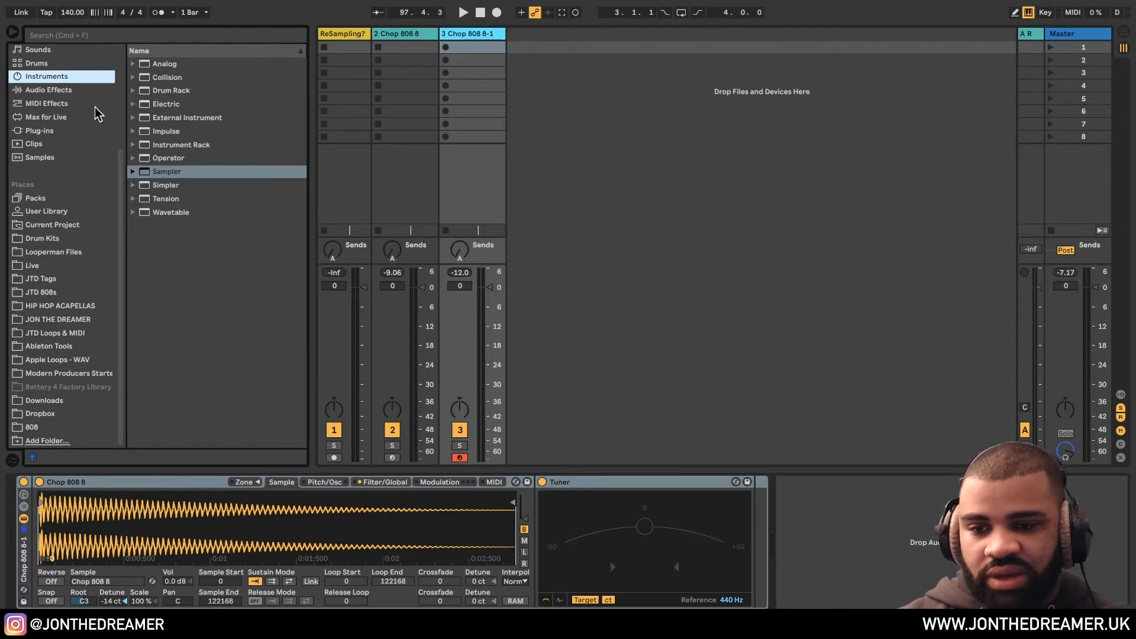
{"action": "left_click", "coordinate": [46, 211]}
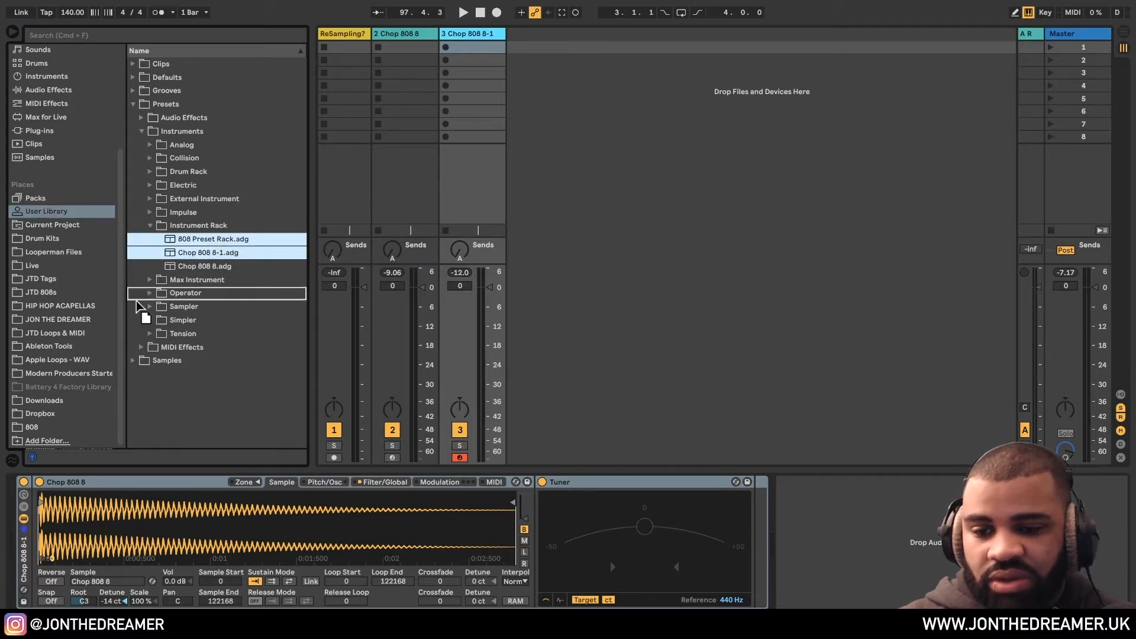
{"action": "left_click", "coordinate": [31, 427]}
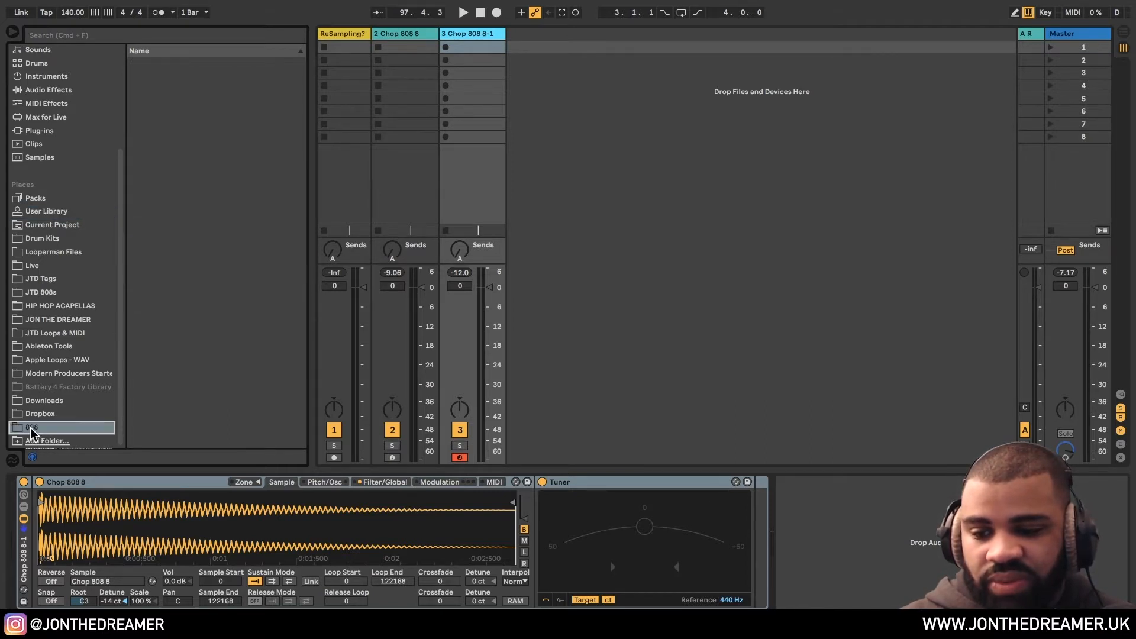
{"action": "left_click", "coordinate": [32, 427]}
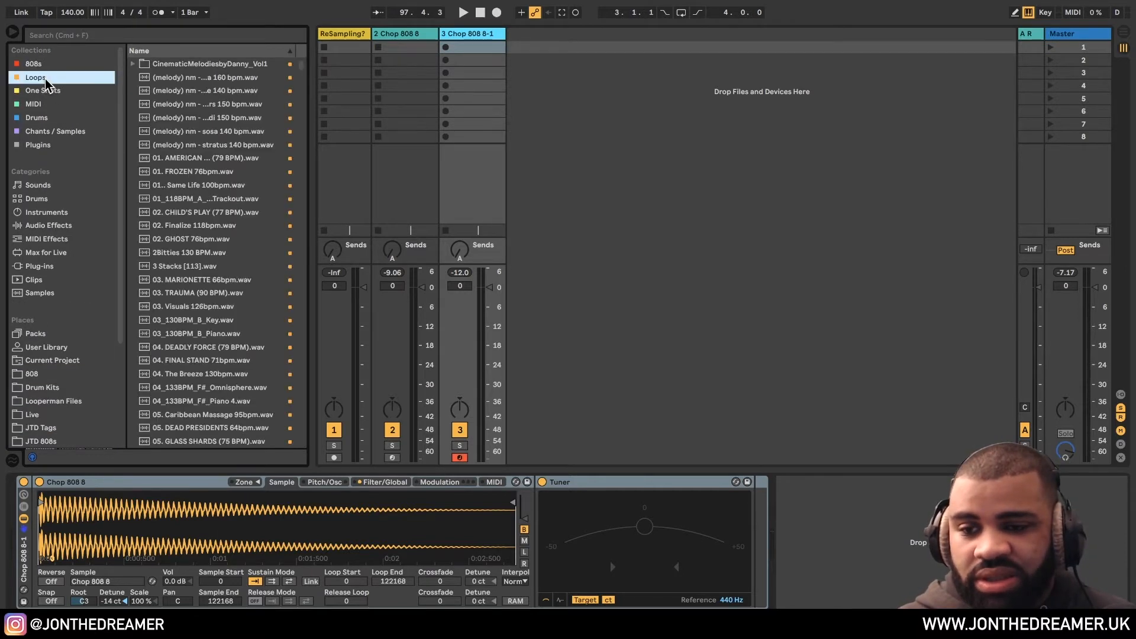
Step: View the 808 folder to confirm both presets are now inside it
{"action": "left_click", "coordinate": [33, 64]}
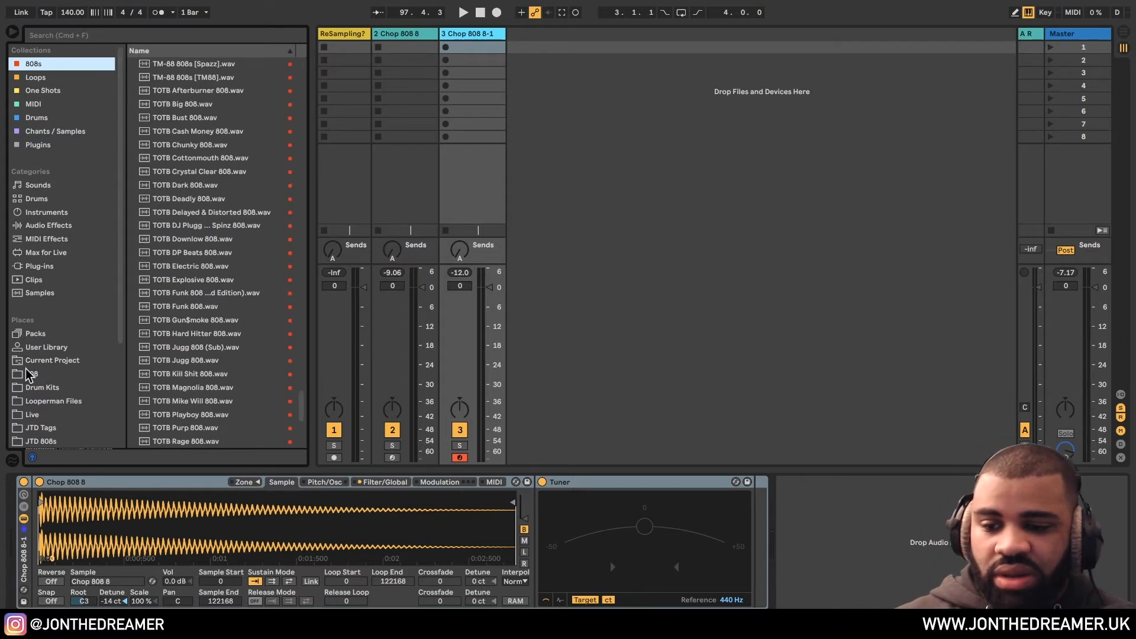
{"action": "left_click", "coordinate": [35, 372]}
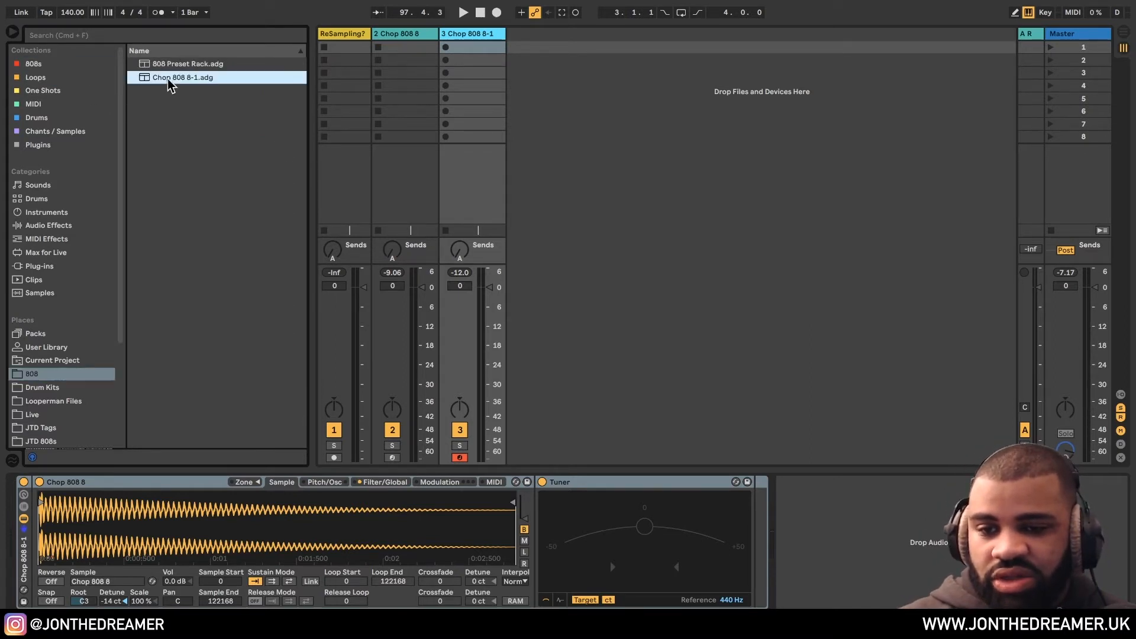